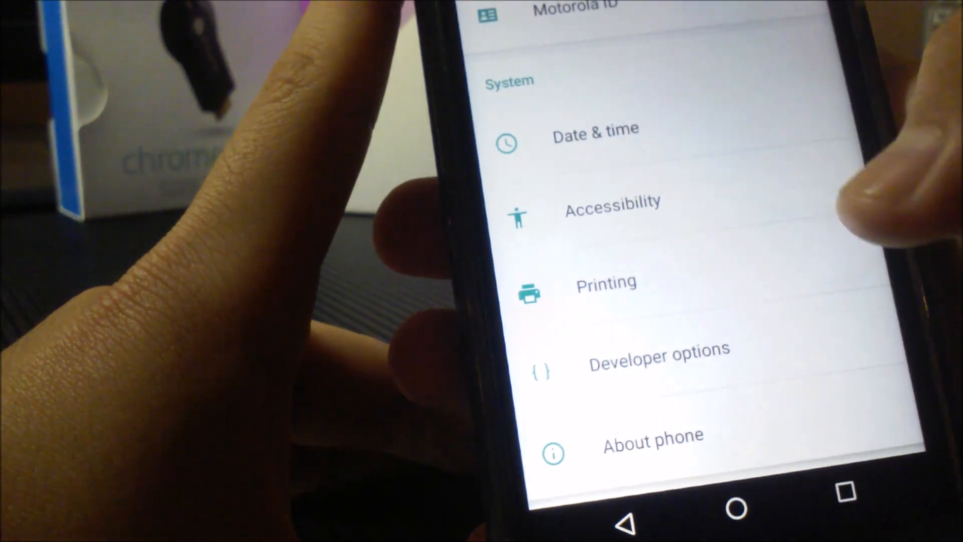
Show the About phone page with the device's Android version 6.0 and security patch level
click(652, 436)
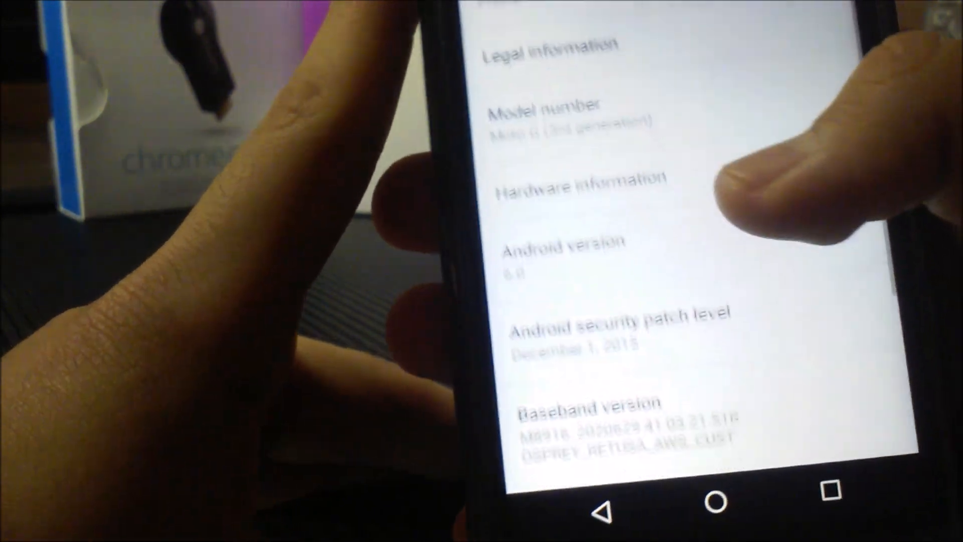